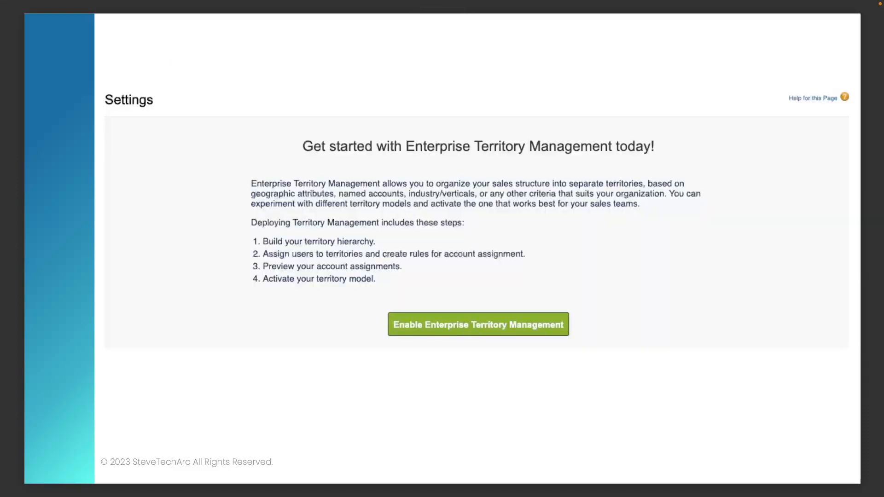
Enable Enterprise Territory Management from the Territory Settings page.
click(478, 324)
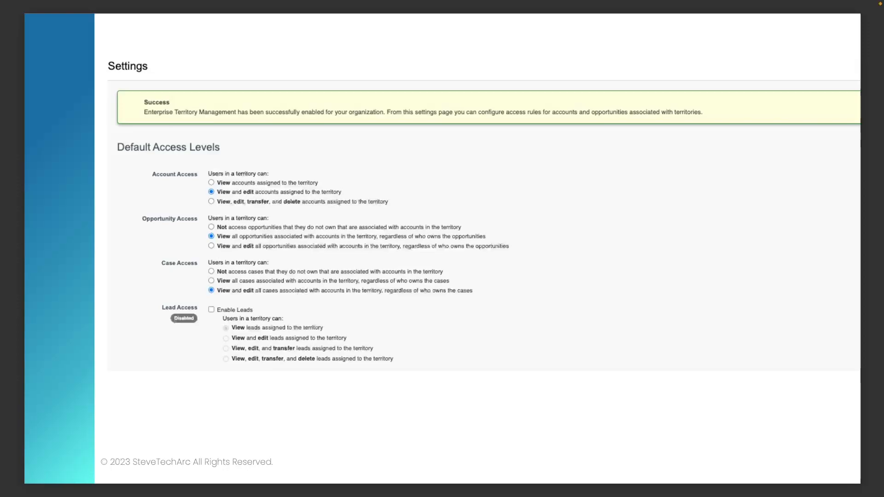
scroll(down, 3)
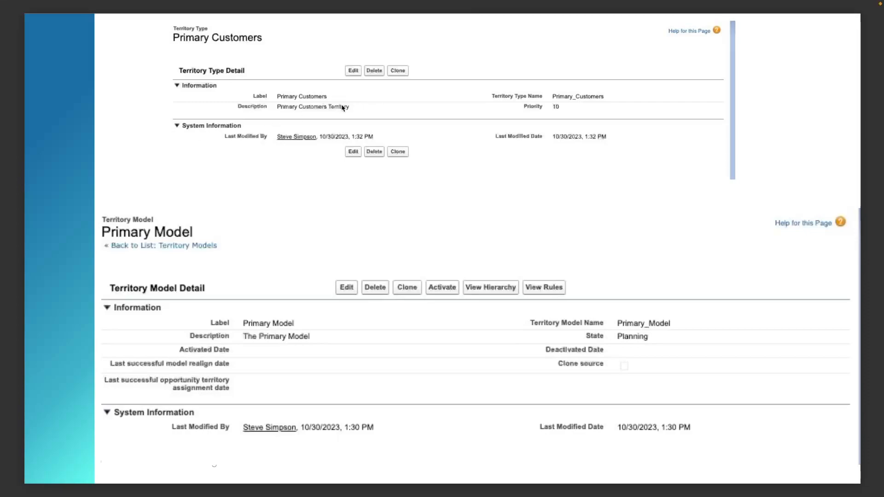
mouse_move(382, 101)
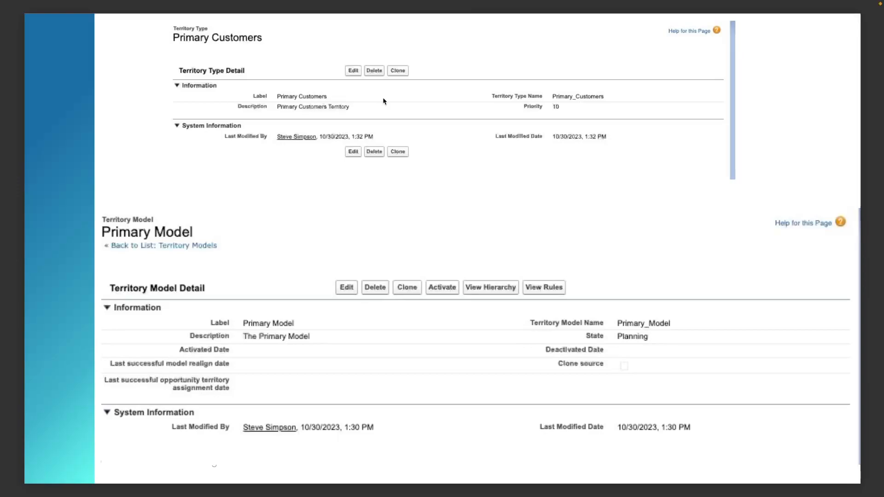
mouse_move(183, 292)
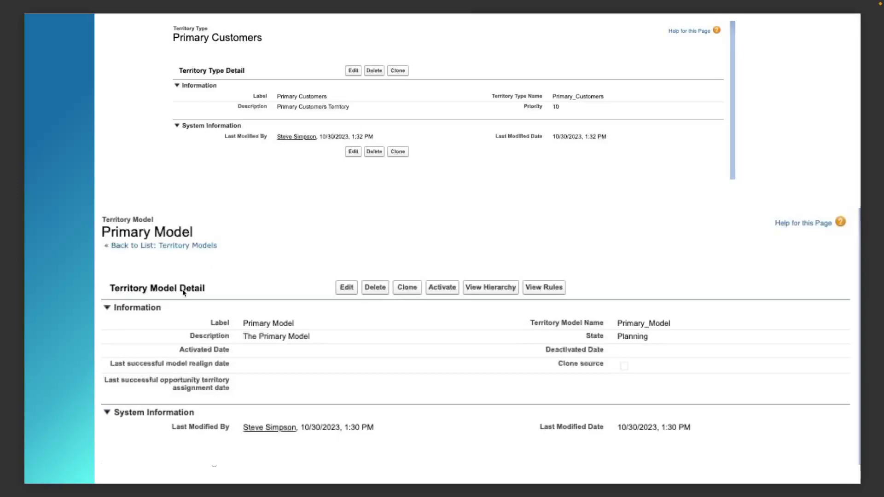
Fill in the San Diego territory form: Primary Customers type, parent California, Primary Model.
click(490, 287)
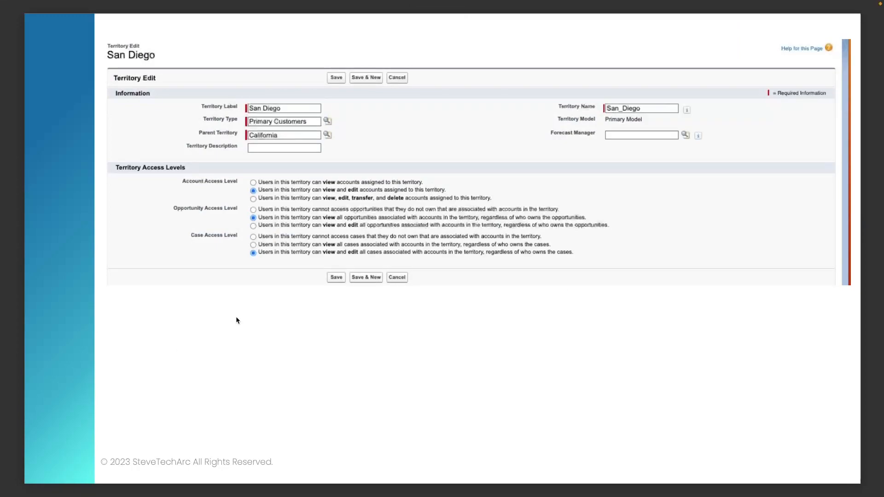
mouse_move(415, 272)
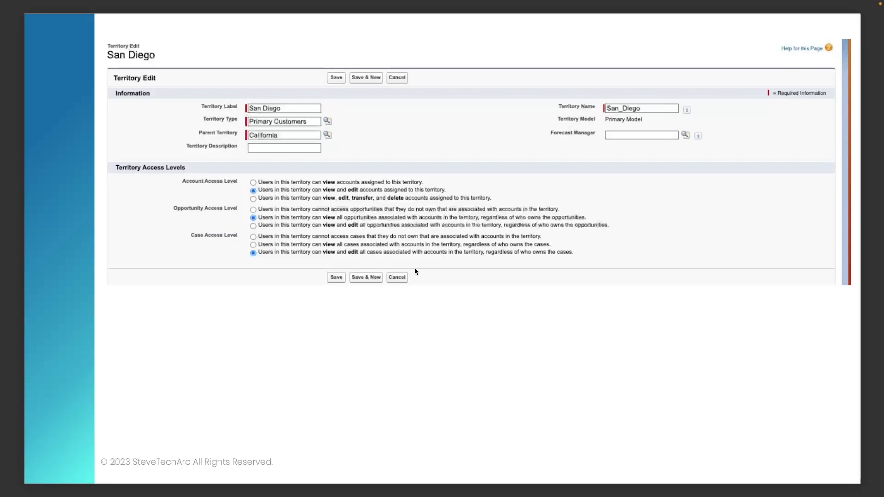
mouse_move(287, 204)
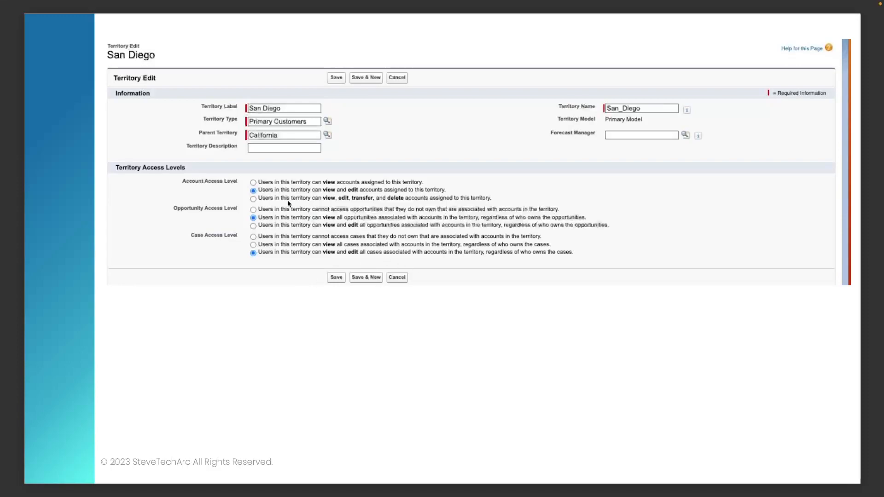
mouse_move(286, 202)
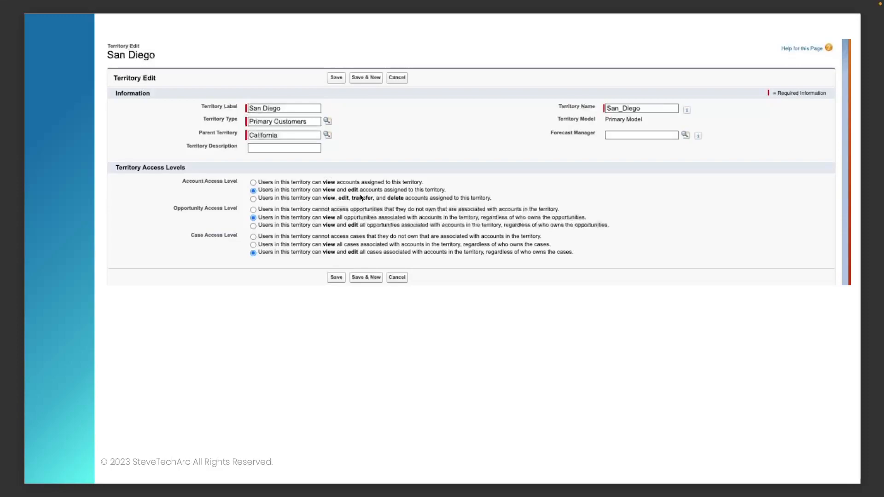
mouse_move(297, 257)
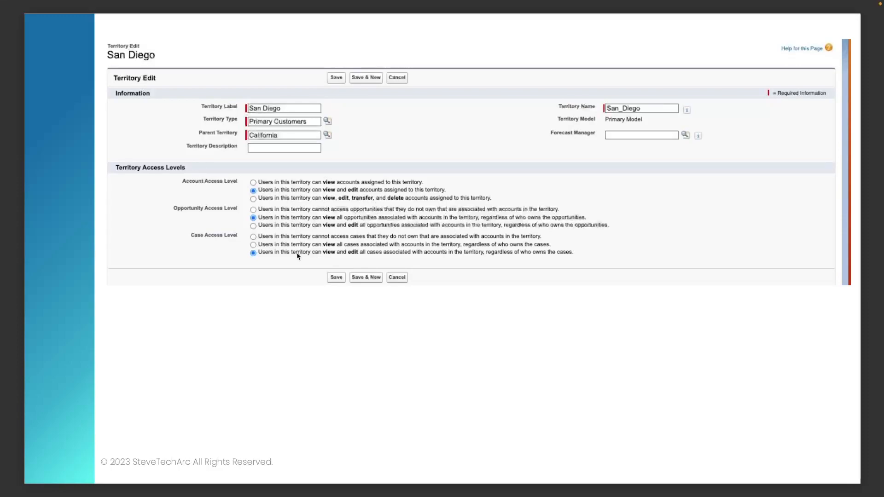
mouse_move(232, 236)
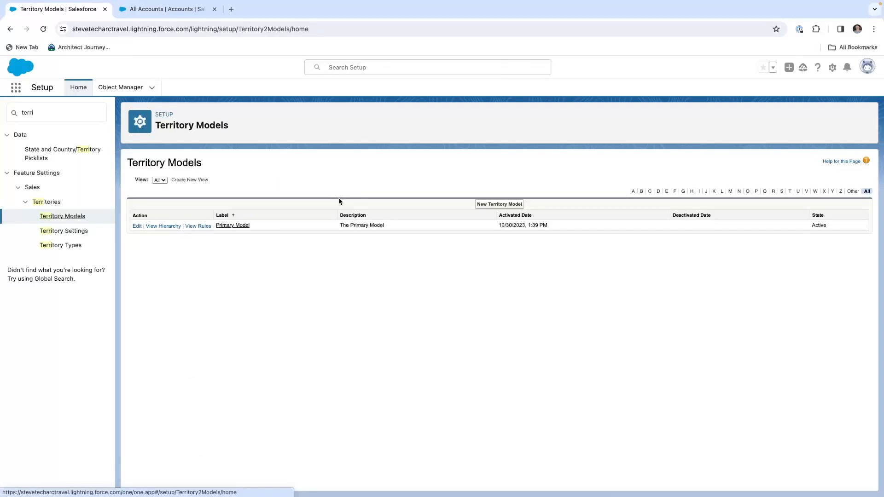
mouse_move(251, 292)
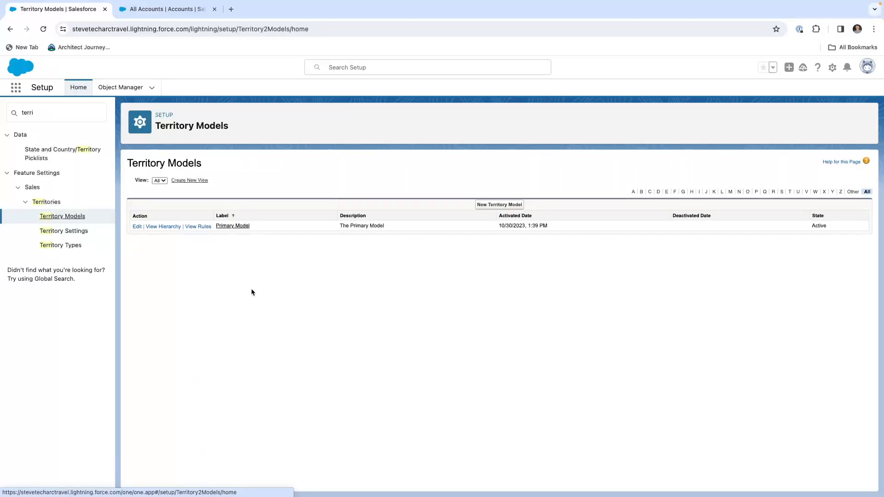
mouse_move(342, 281)
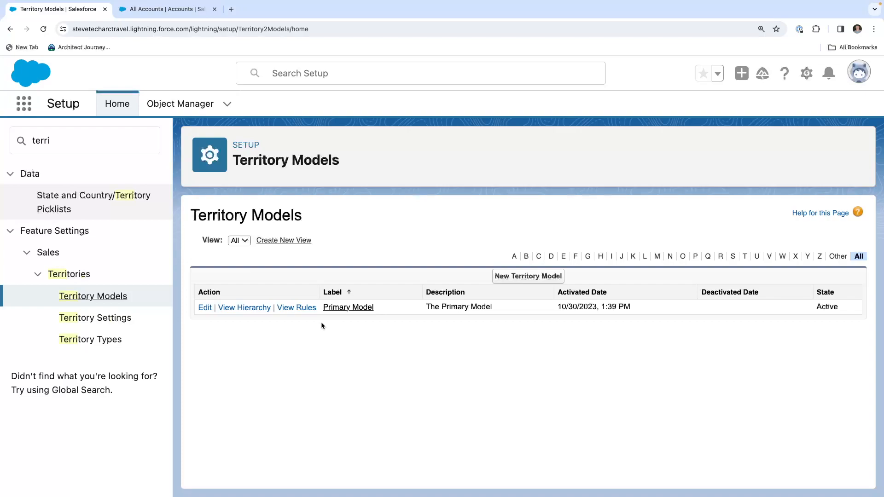
mouse_move(289, 337)
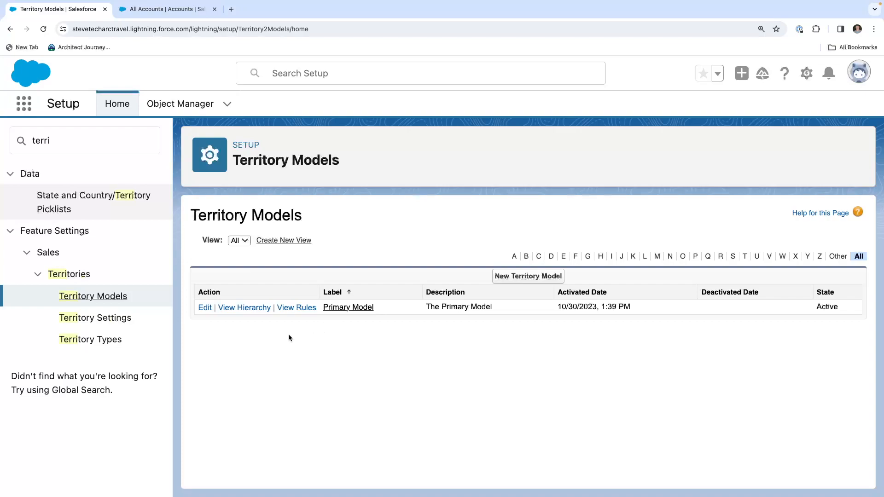
mouse_move(363, 349)
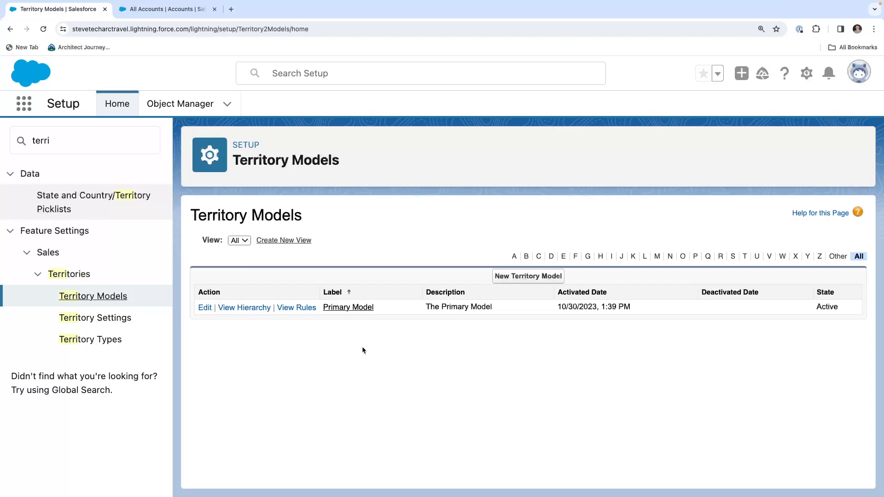
Show Primary Model's hierarchy with California expanded to reveal San Diego.
click(348, 307)
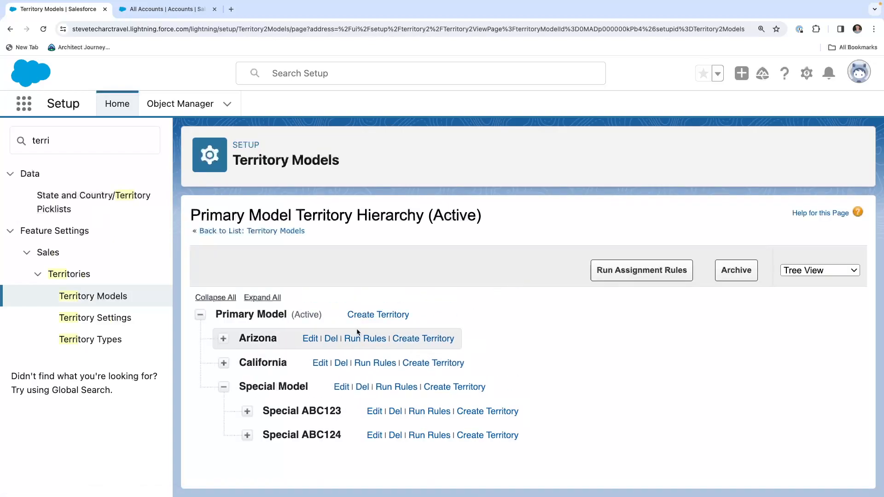
mouse_move(258, 338)
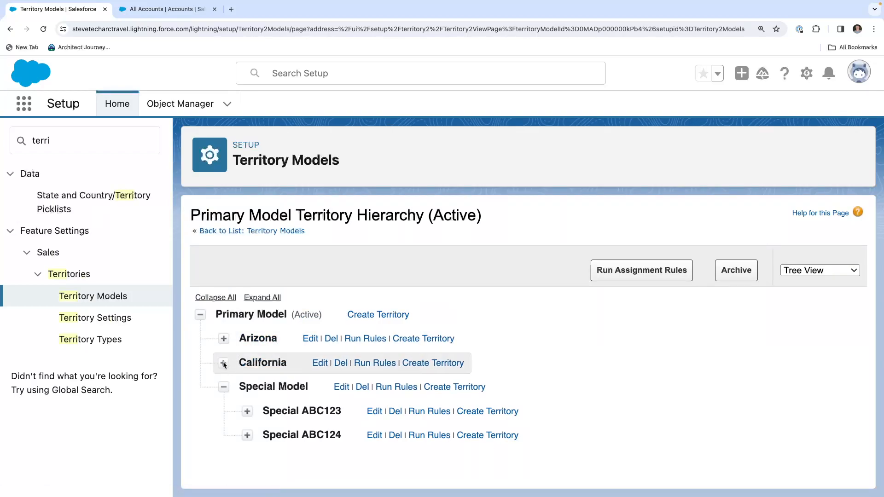
click(224, 362)
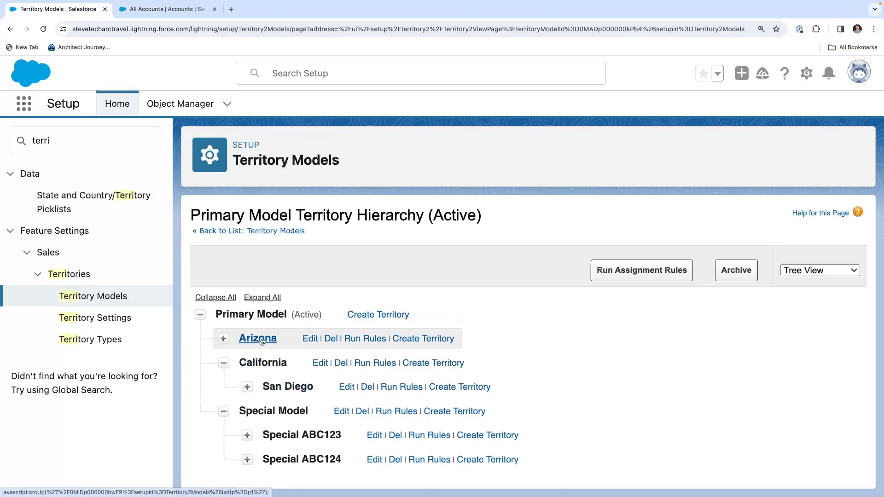
mouse_move(287, 386)
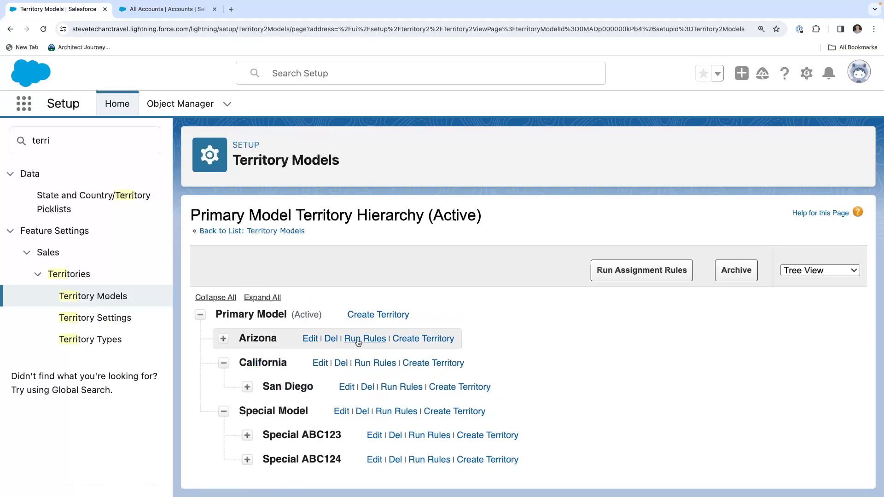
Check Arizona's AZ Assignment rule criteria, then list Primary Model's rules ABC123, ABC124, AZ Assignment.
click(364, 338)
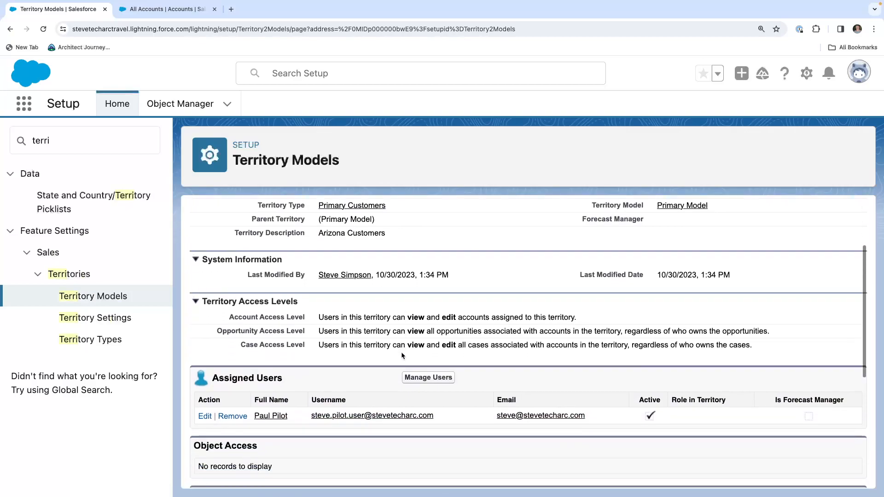
scroll(down, 3)
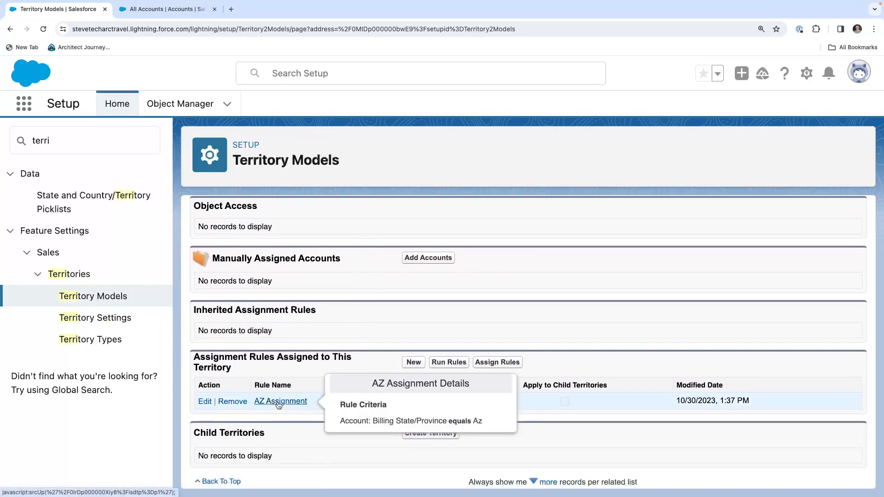
click(280, 401)
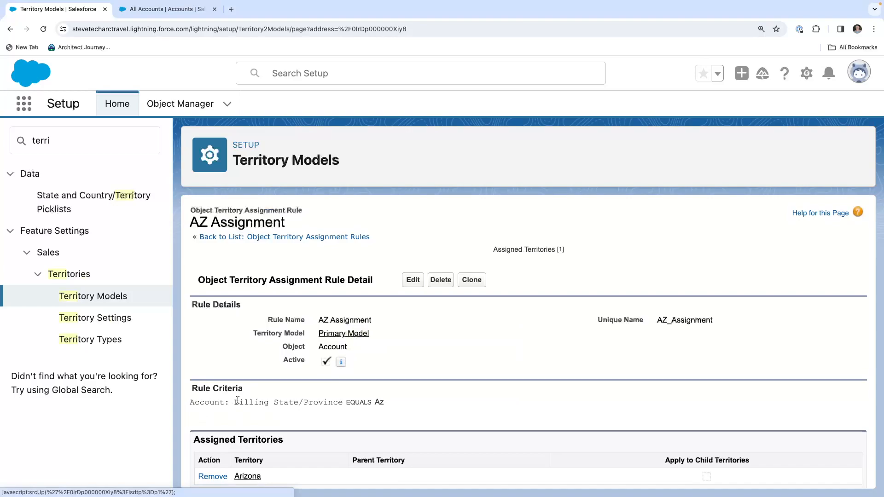
drag(236, 401, 384, 402)
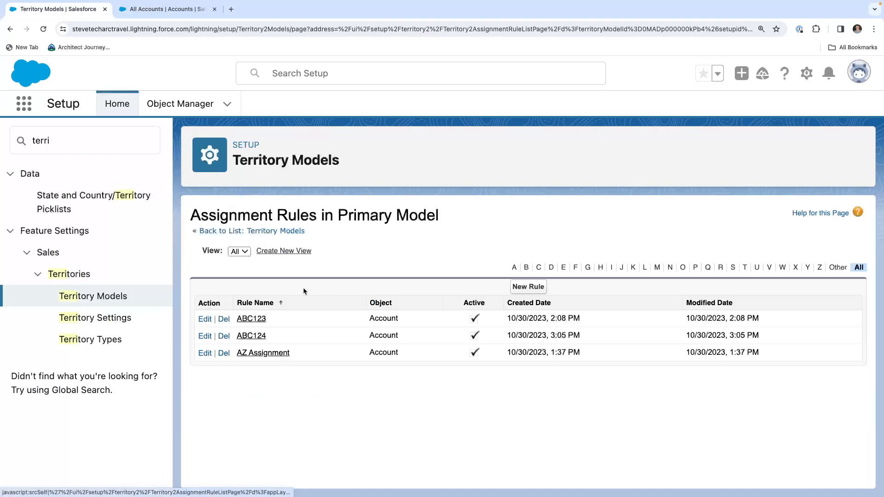
Go back to Primary Model's hierarchy via Territory Models and reopen Arizona's details.
click(262, 352)
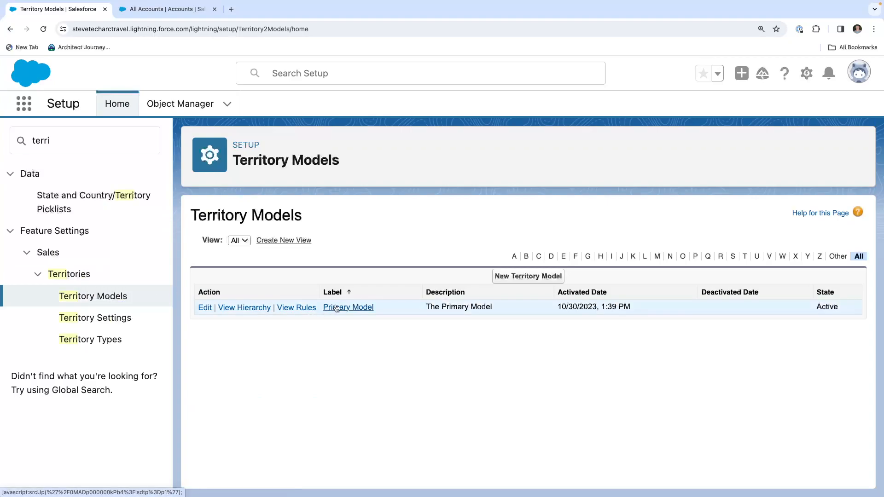
click(348, 307)
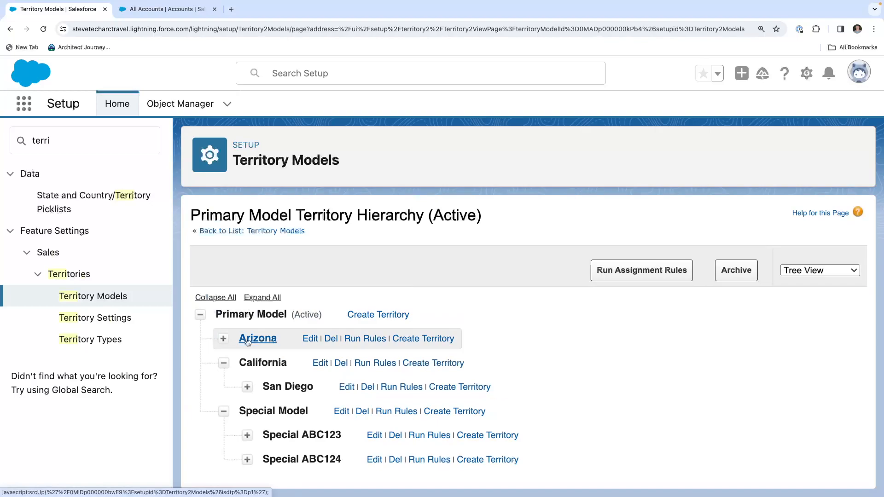
click(257, 338)
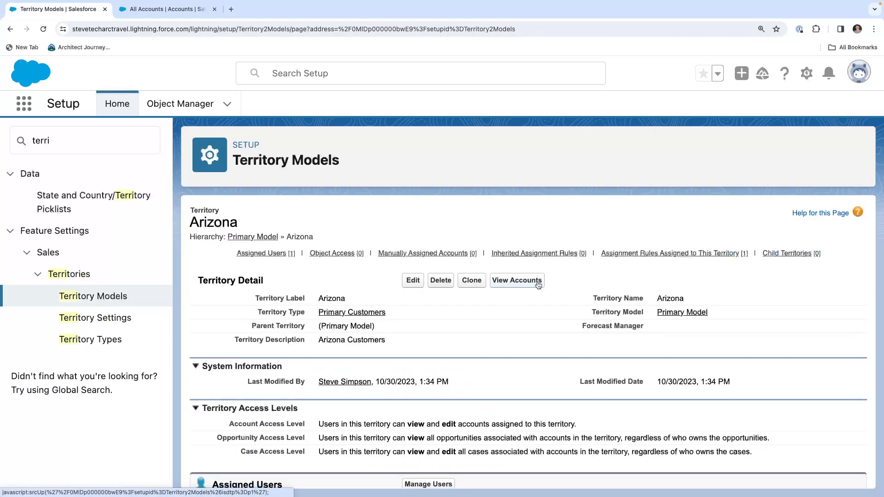
List Arizona's accounts: Bart Buildings, Simpson Plumbing and Steve Plumbing2.
click(515, 281)
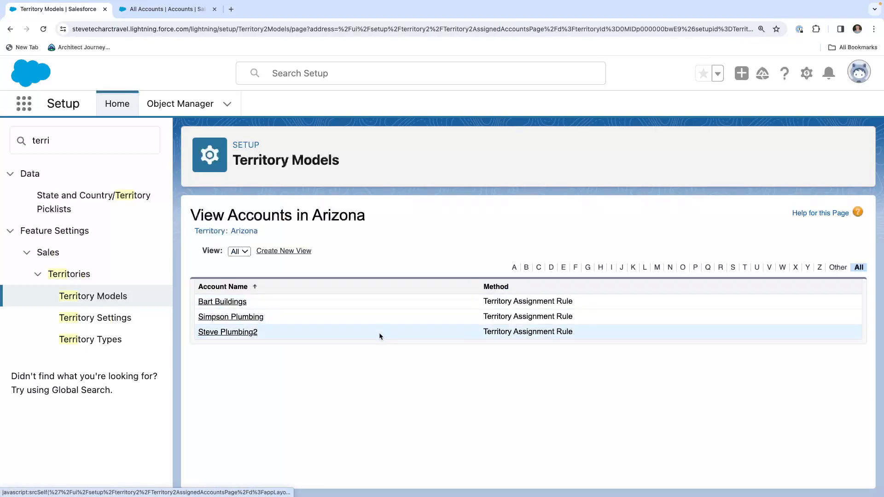
mouse_move(230, 316)
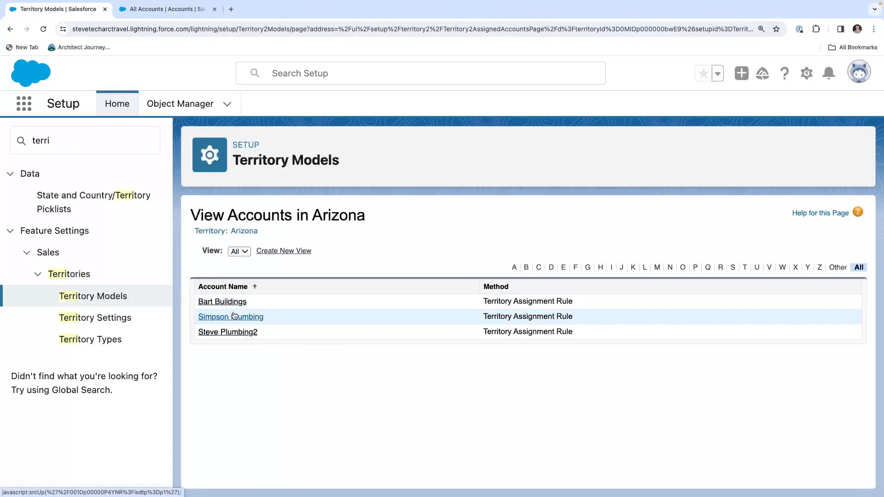
mouse_move(228, 331)
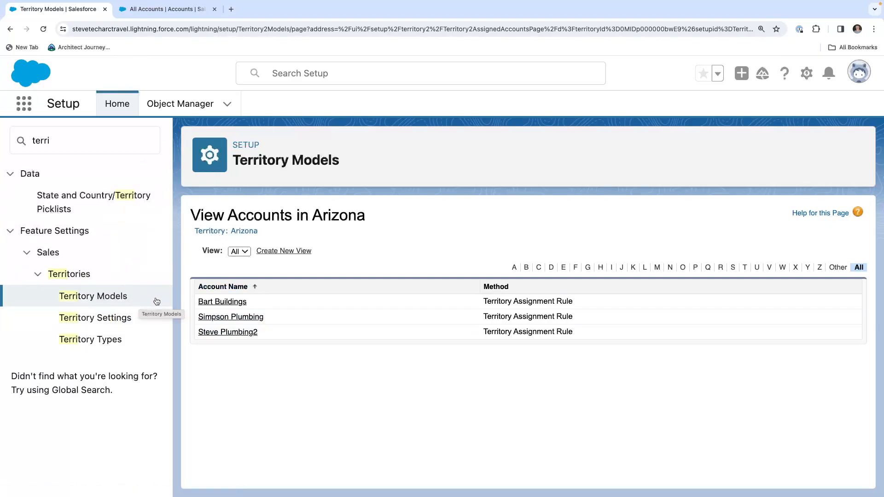
Return to Arizona's details, abandon a blank new assignment rule, and review its Assigned Users.
click(93, 296)
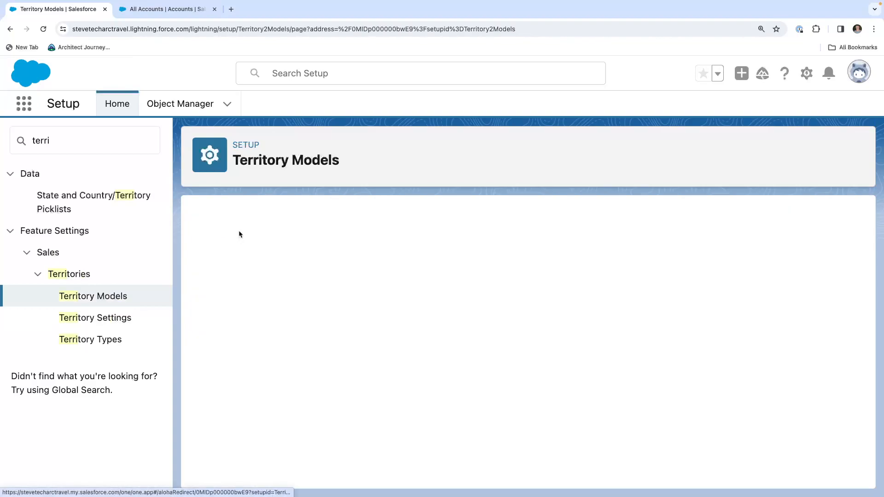
scroll(down, 3)
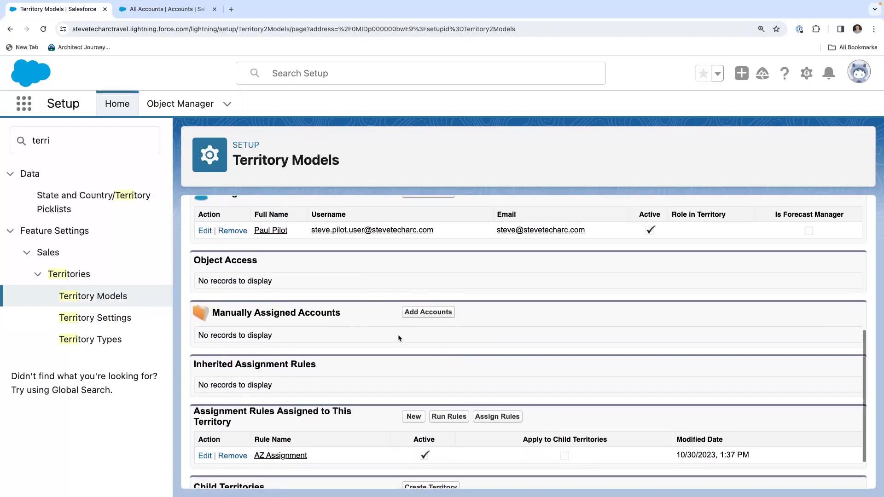
scroll(down, 3)
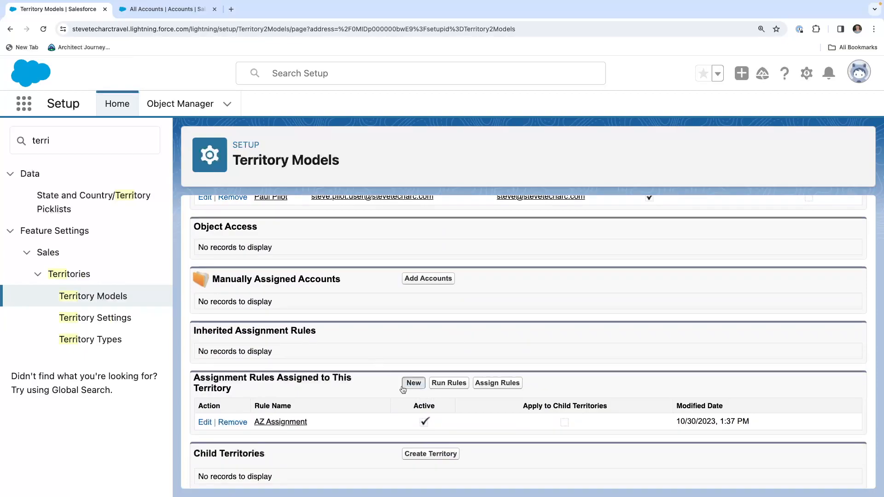
click(413, 383)
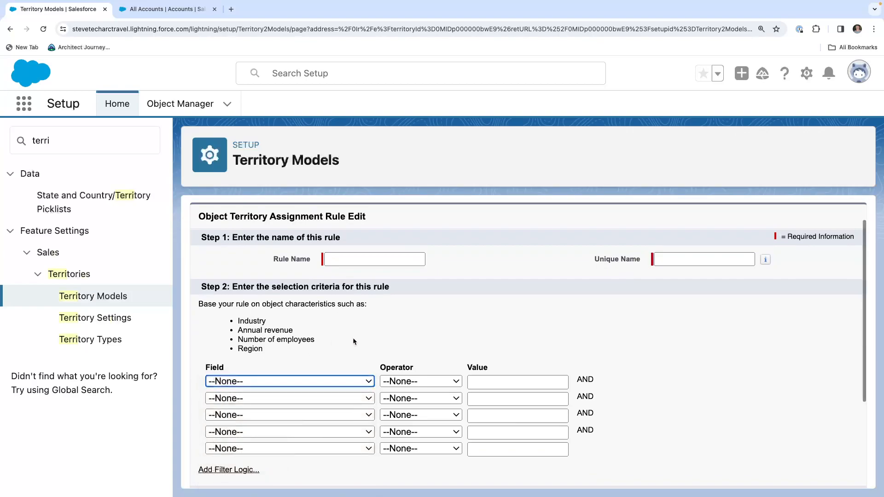
mouse_move(396, 351)
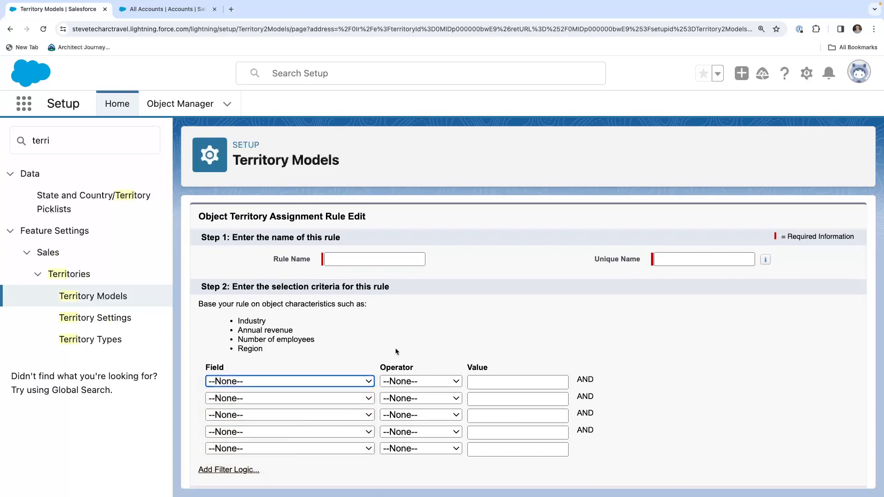
scroll(down, 3)
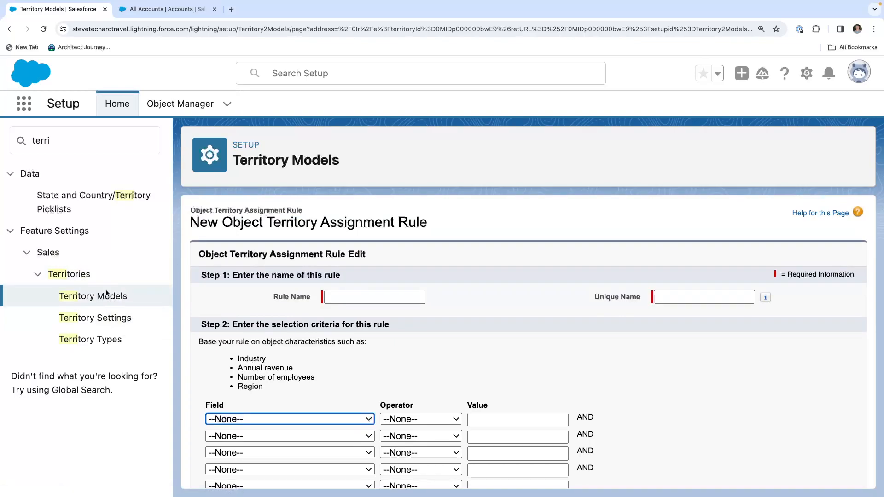
scroll(down, 3)
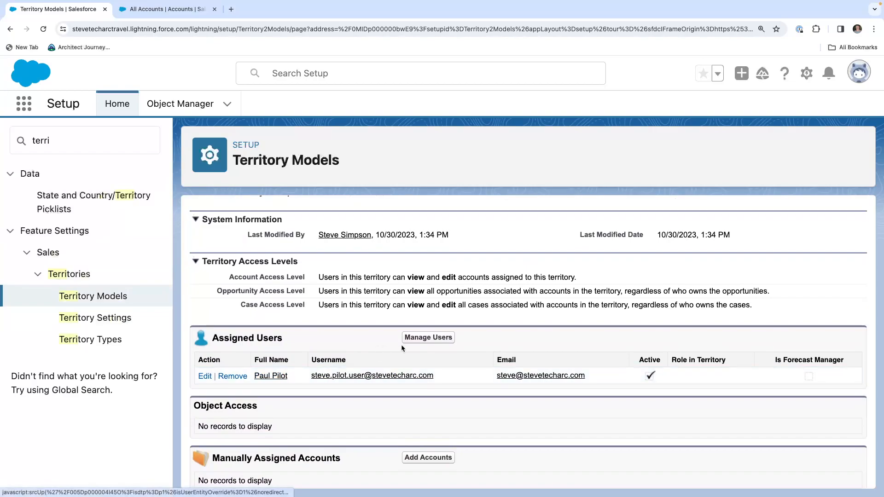
Check Arizona's one assigned user, then go back to the Primary Model hierarchy.
click(427, 336)
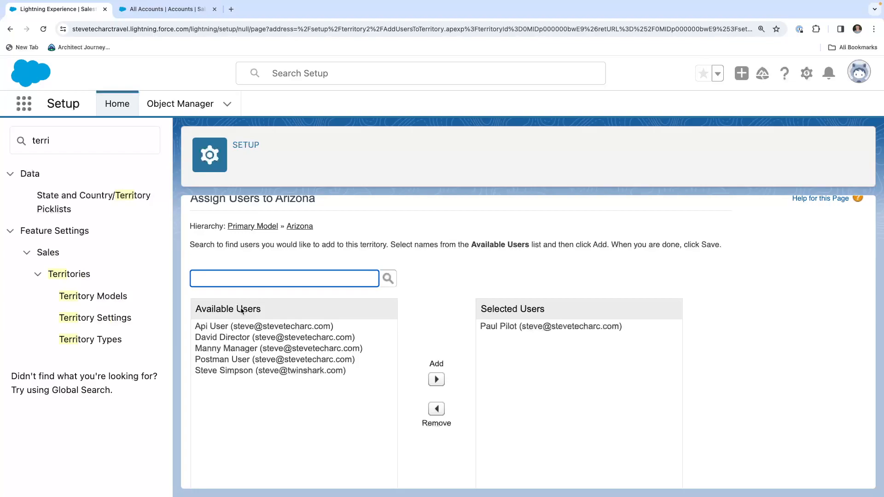
mouse_move(93, 296)
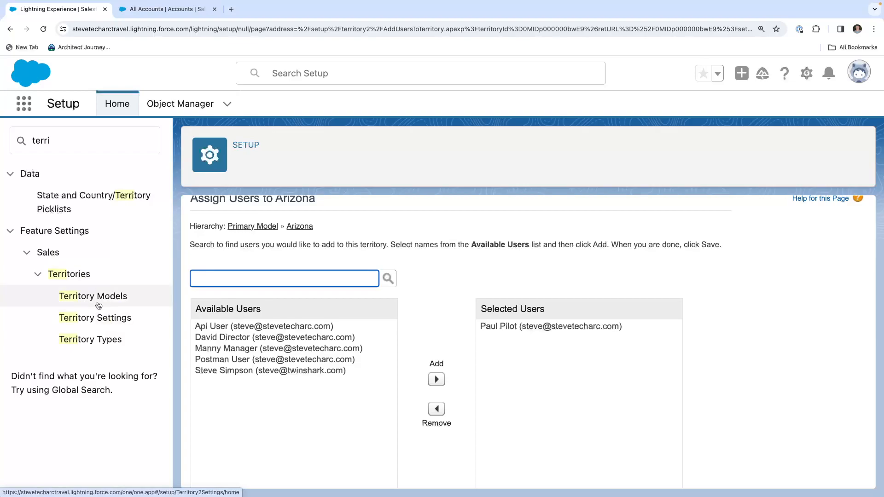
click(93, 296)
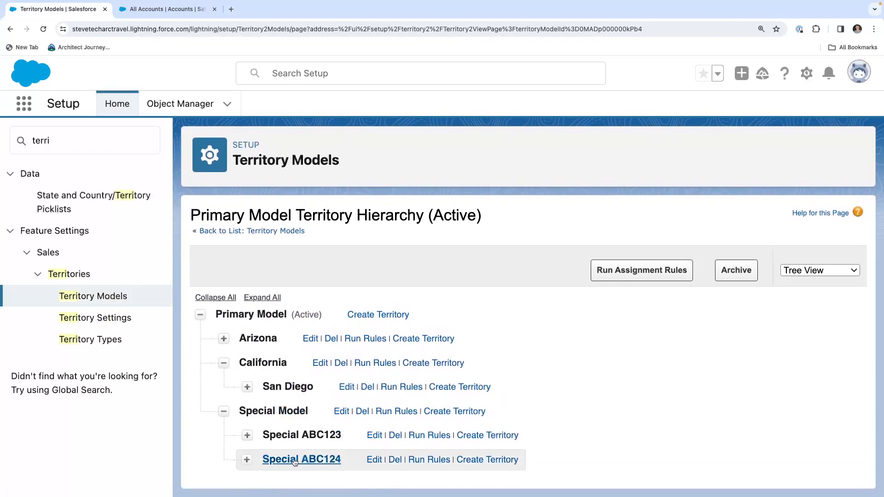
Check rule ABC124 (Special Territory equals ABC124) on Special ABC124, then view All Accounts.
click(301, 459)
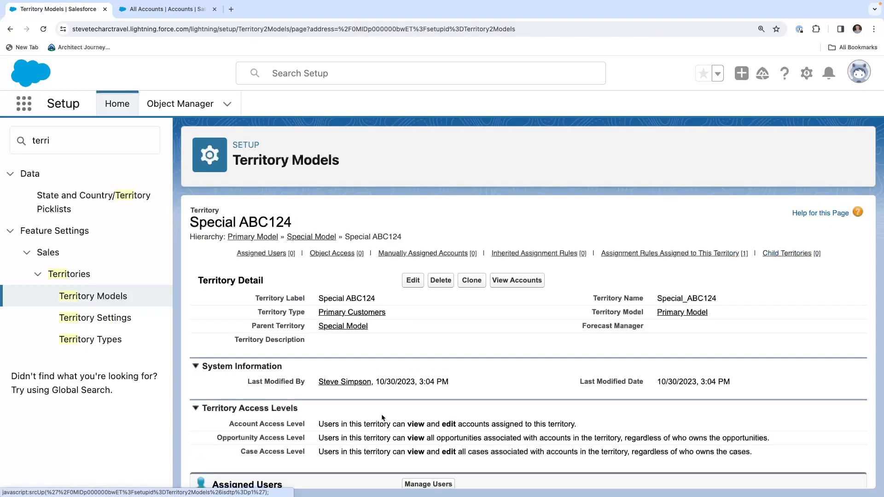
scroll(down, 3)
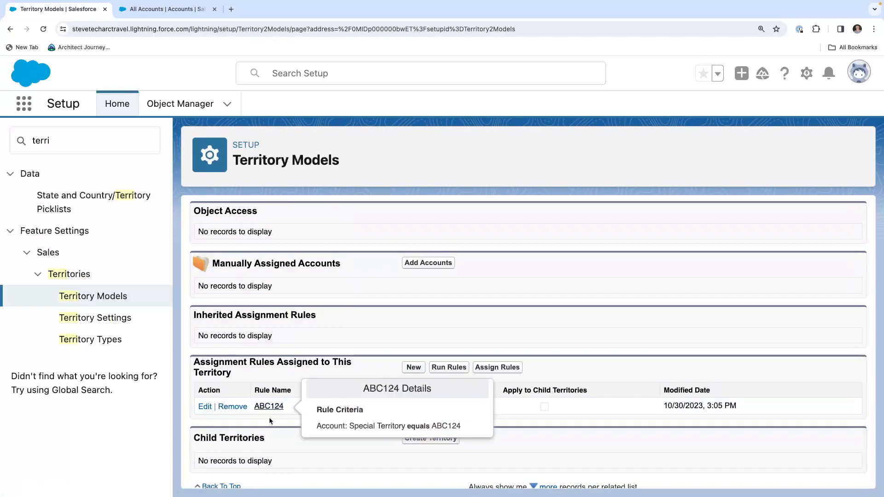
click(269, 406)
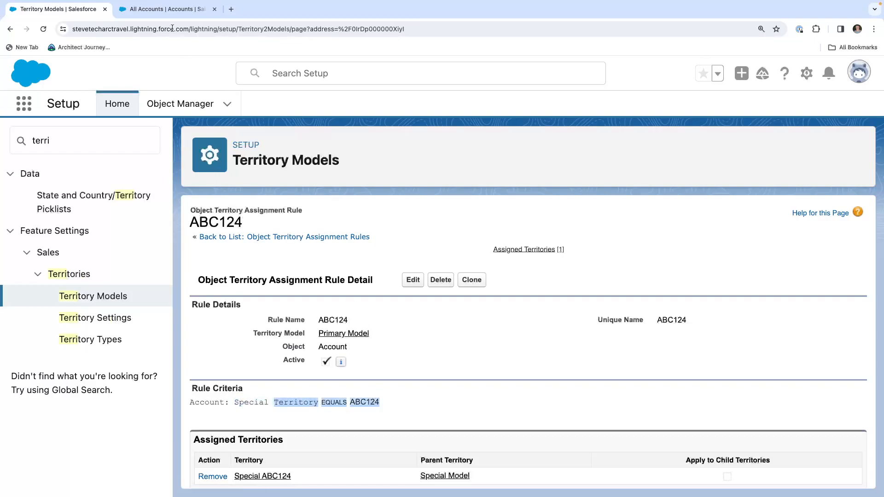
click(164, 9)
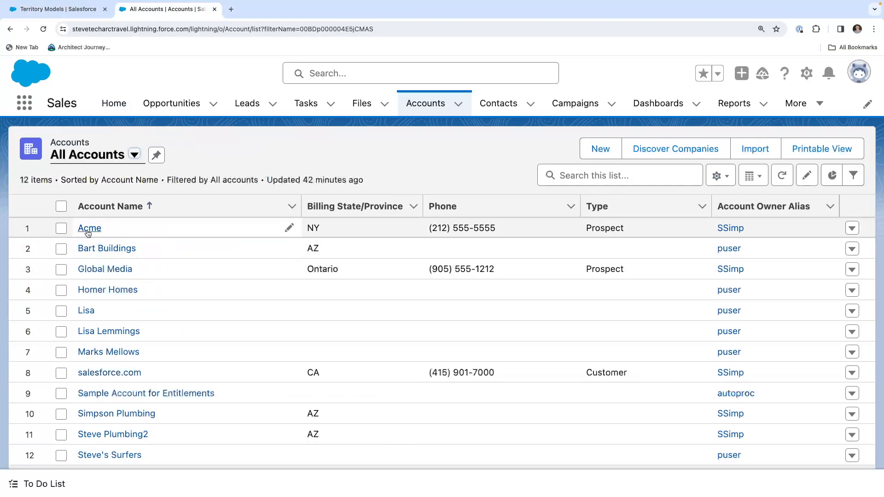
Save ABC124 as Acme's Special Territory and return to territory setup.
click(88, 228)
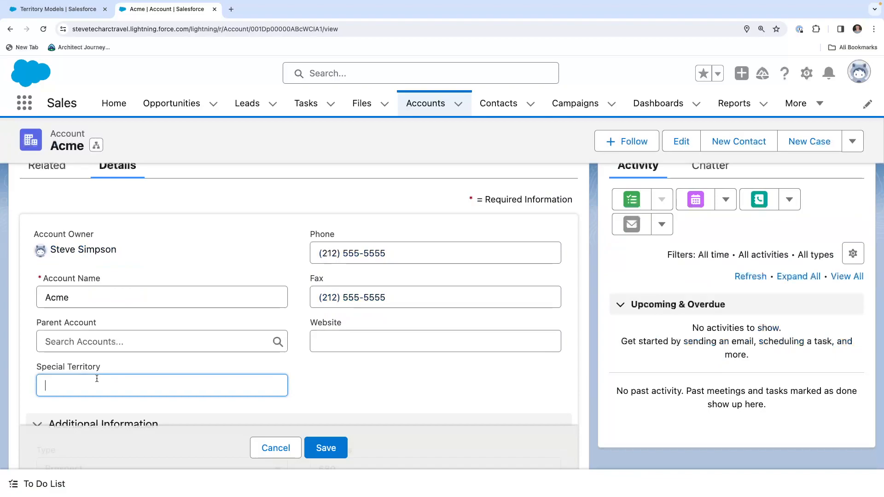
text(ABC124)
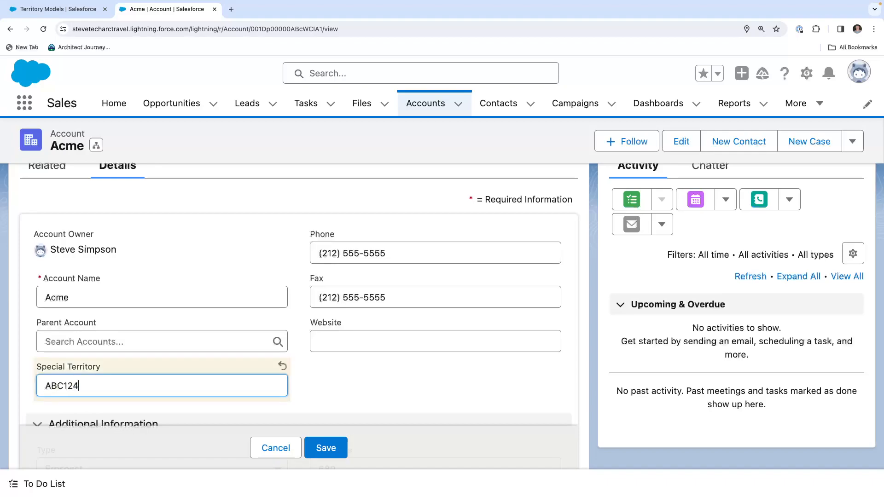
click(326, 447)
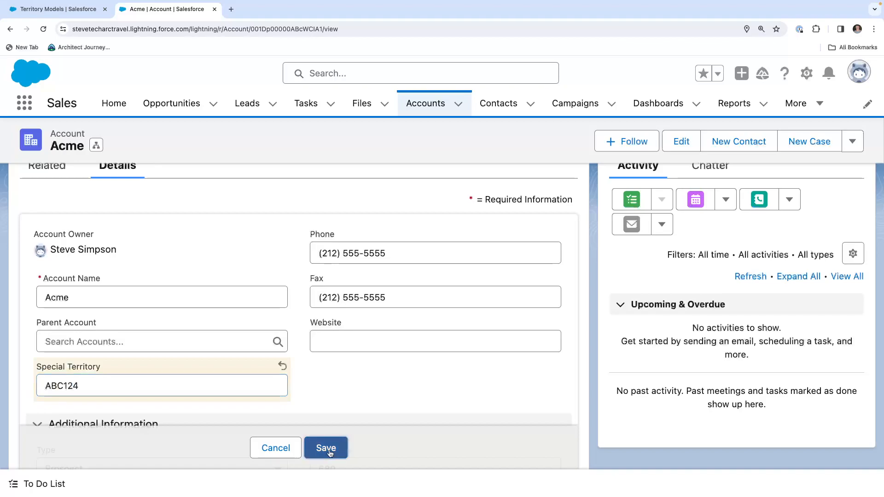
click(325, 447)
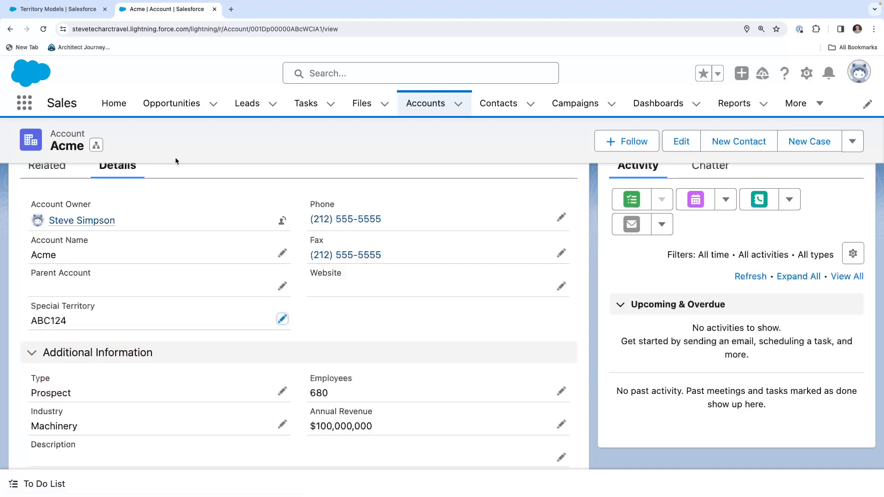
click(56, 9)
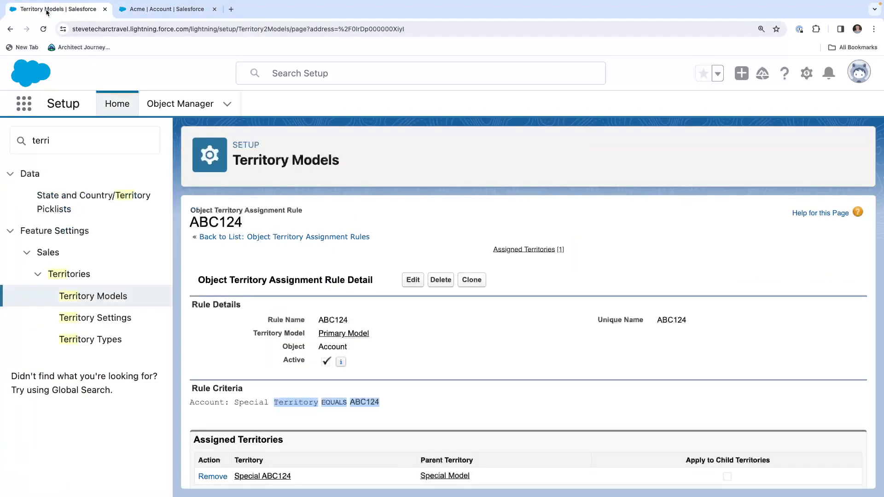
Run Special Model's assignment rules from the territory hierarchy and open the Special ABC124 territory.
click(93, 296)
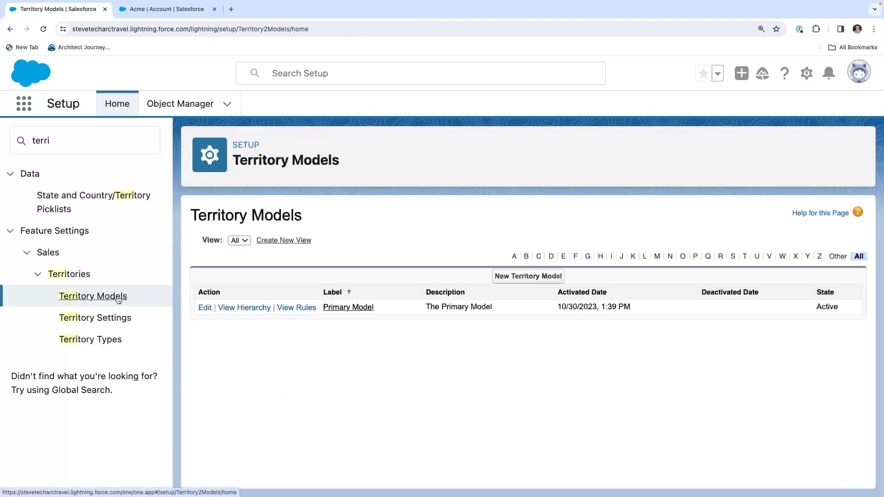
click(244, 307)
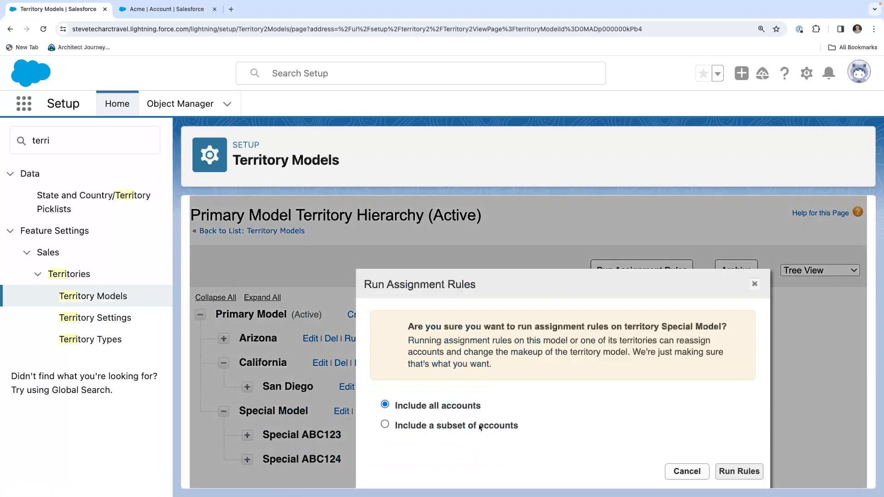
click(738, 471)
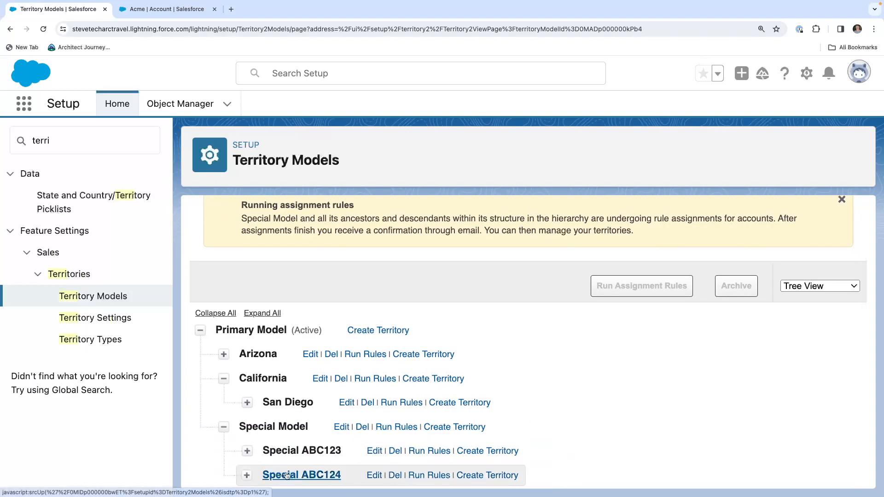
click(301, 474)
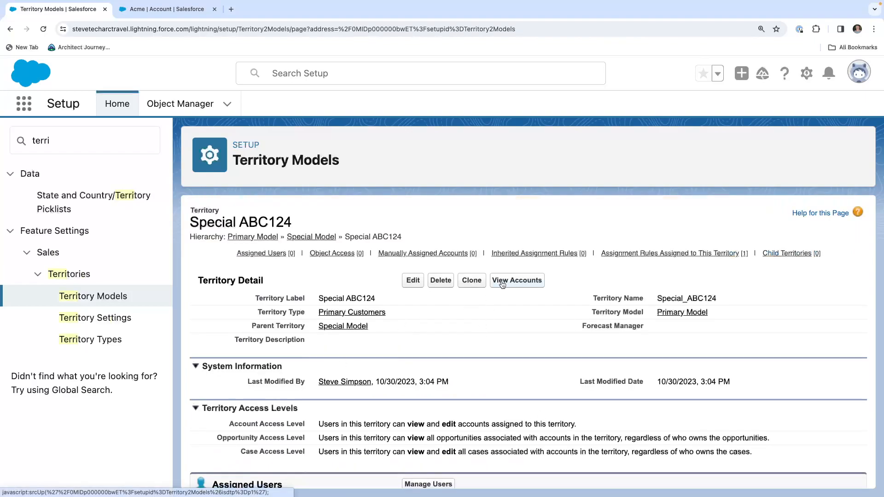
List Special ABC124's rule-assigned accounts (Acme, Simpson Plumbing), check the Acme record, and return to the hierarchy.
click(516, 280)
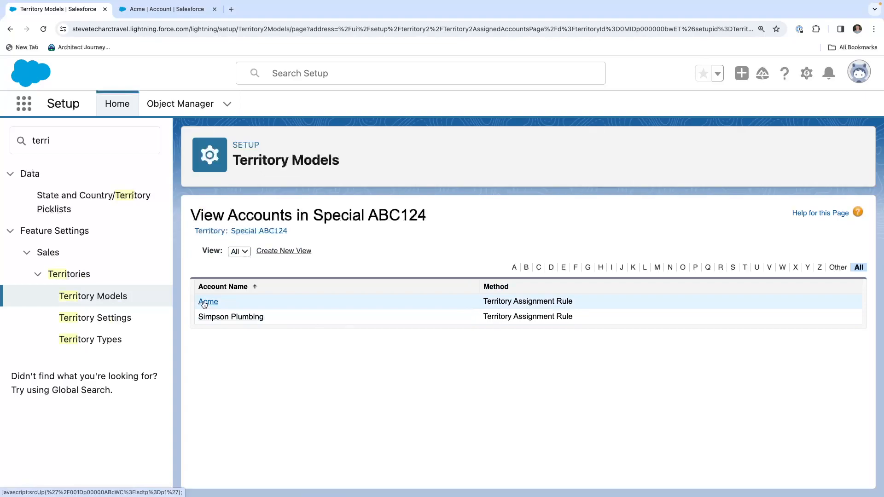
mouse_move(225, 304)
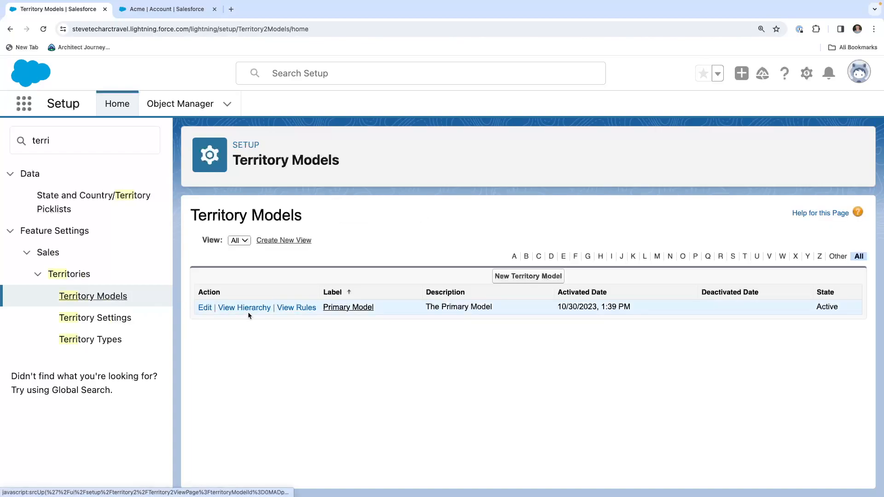
click(244, 307)
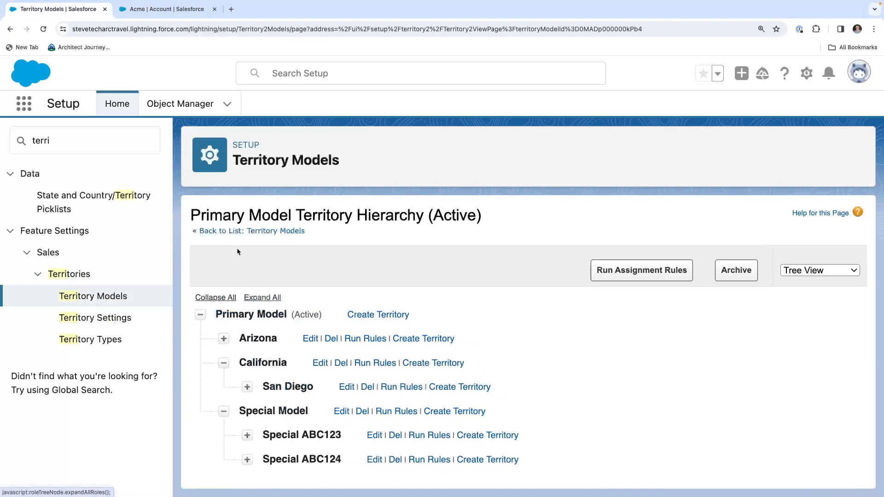
click(167, 9)
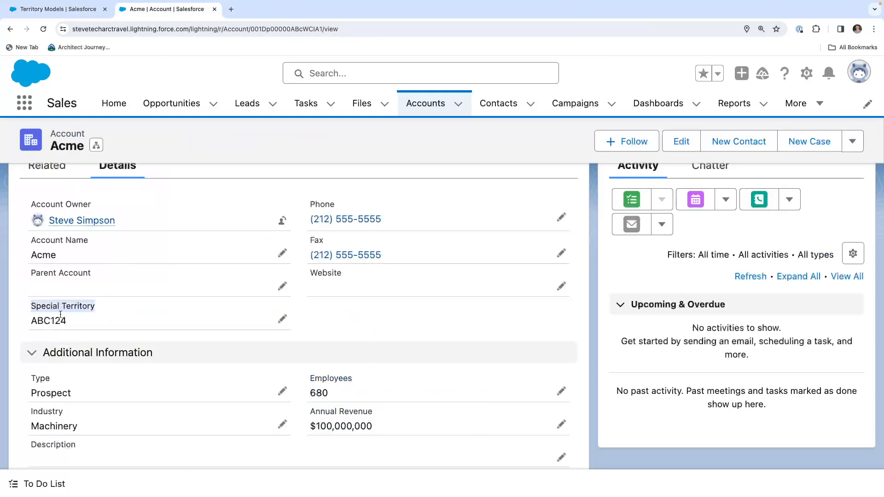
click(54, 9)
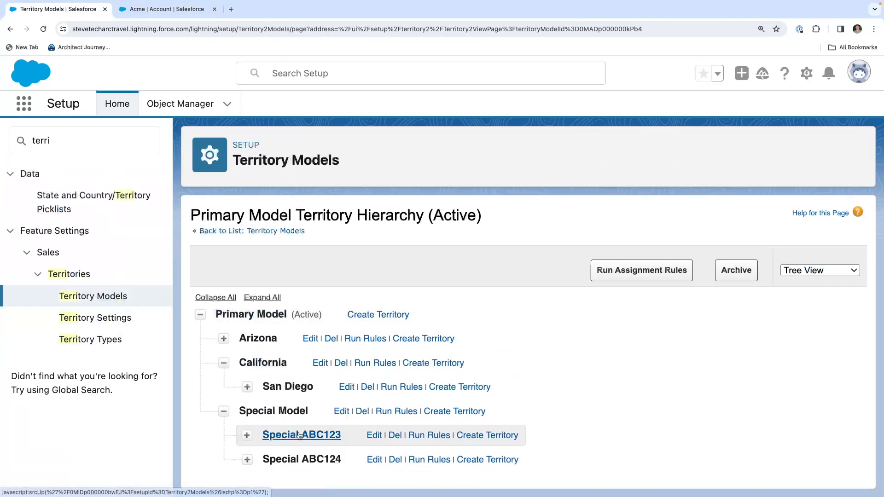
mouse_move(387, 445)
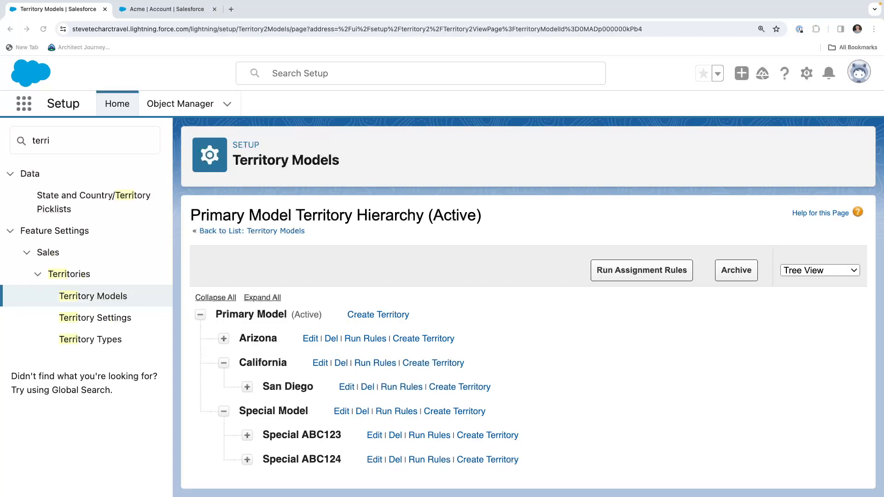
mouse_move(635, 408)
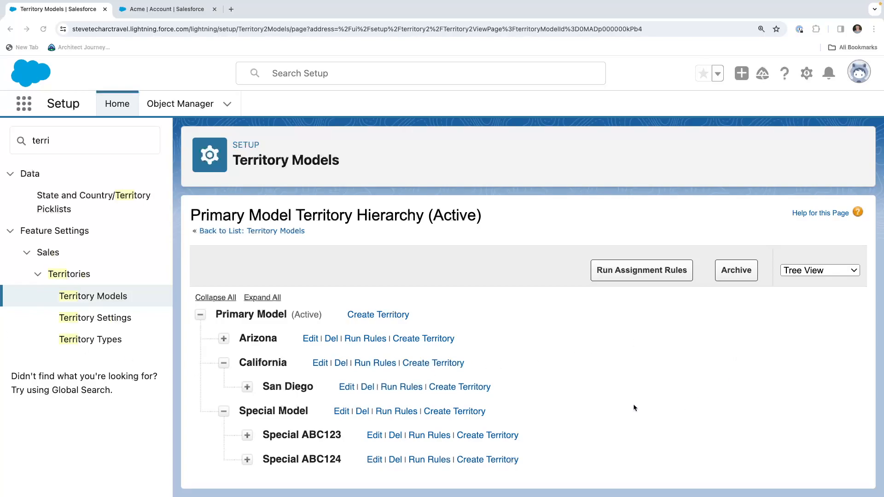
mouse_move(275, 416)
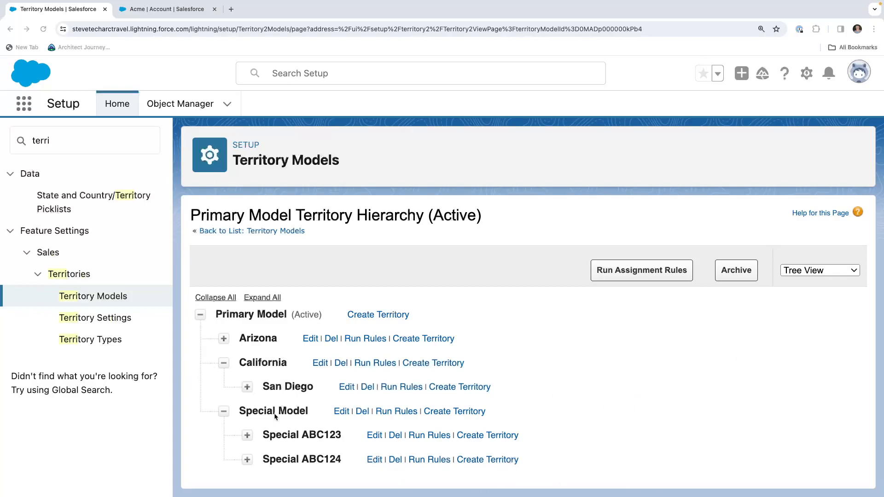
mouse_move(275, 359)
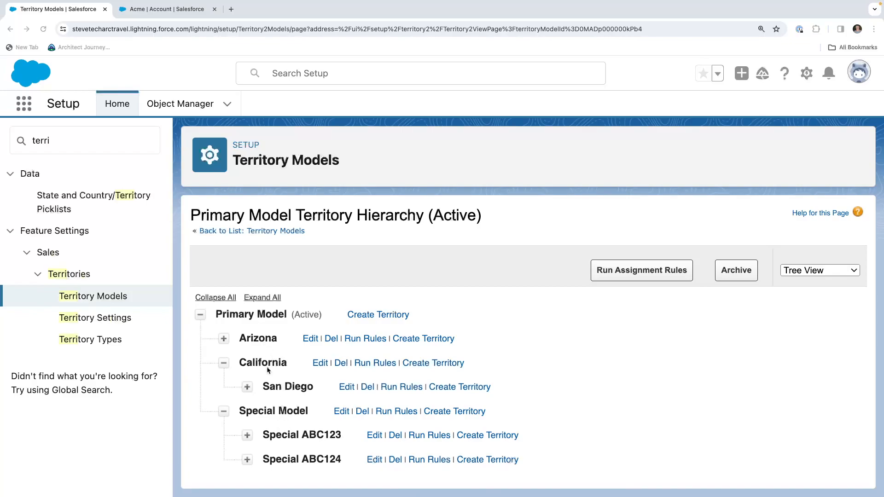
mouse_move(335, 440)
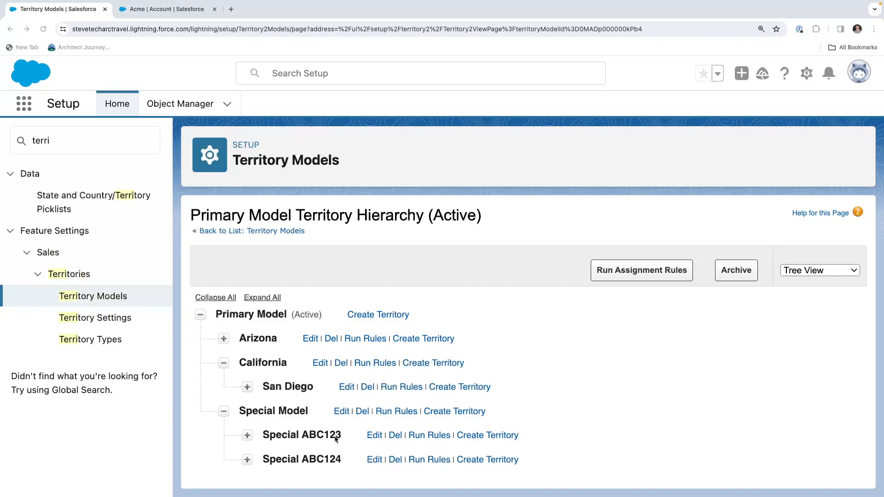
mouse_move(451, 464)
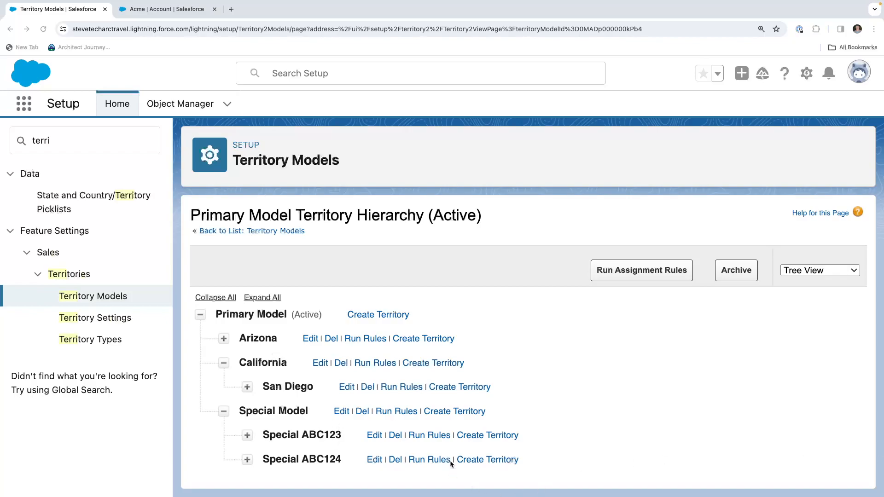